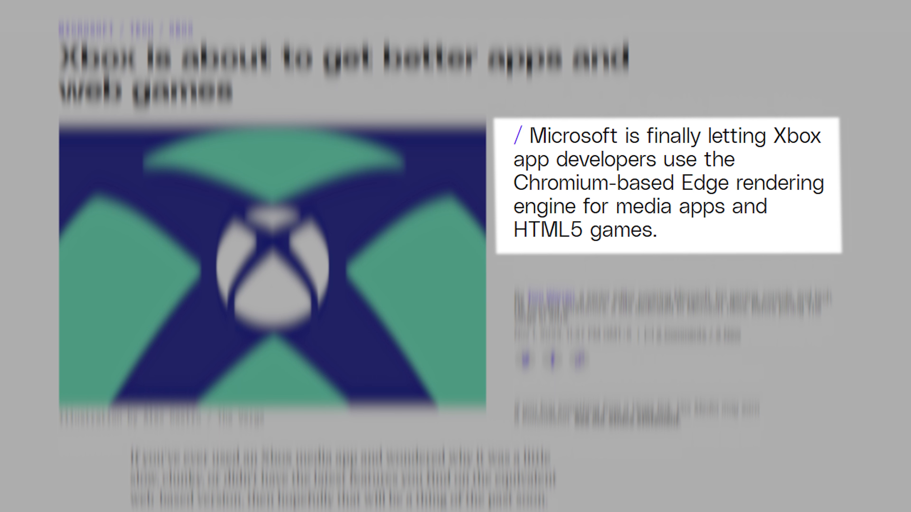
scroll("down", 3)
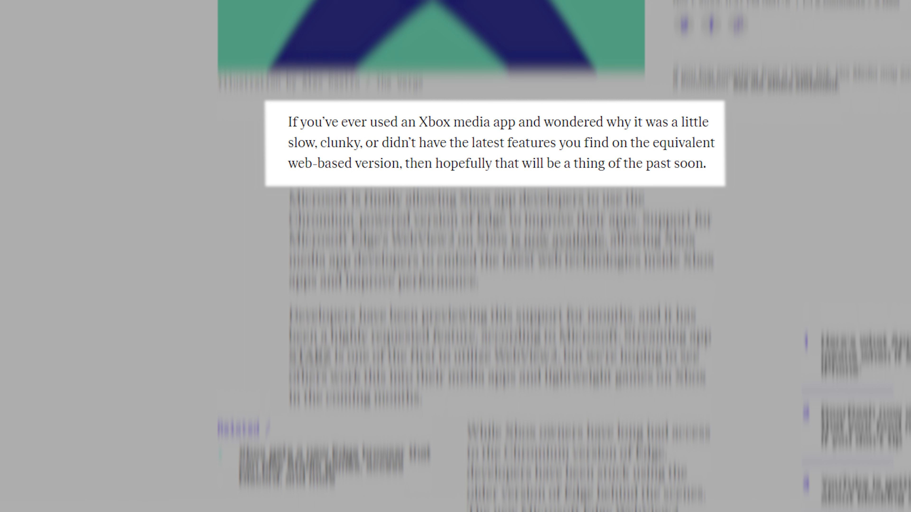
scroll("down", 3)
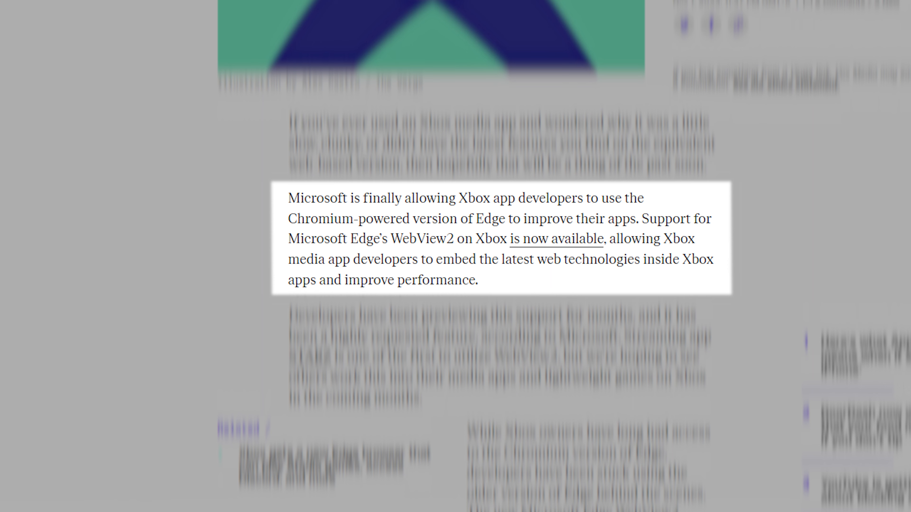
scroll("down", 3)
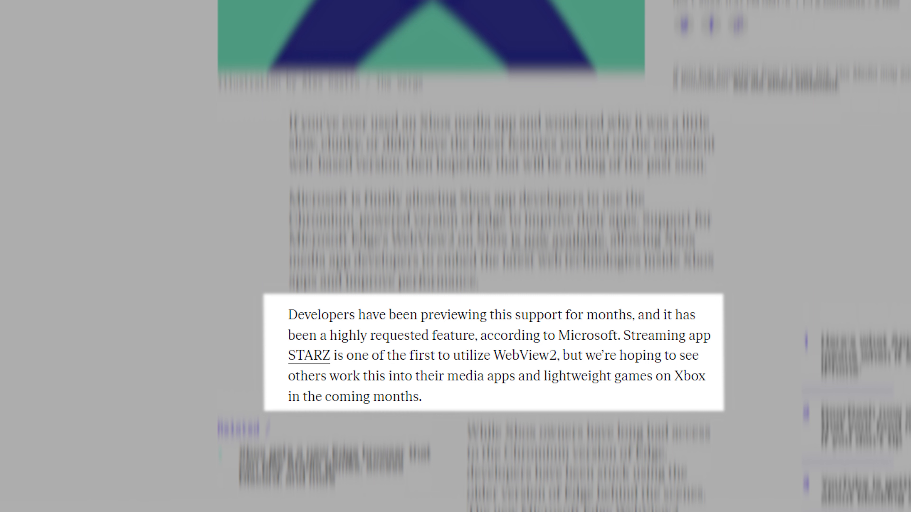
scroll("down", 3)
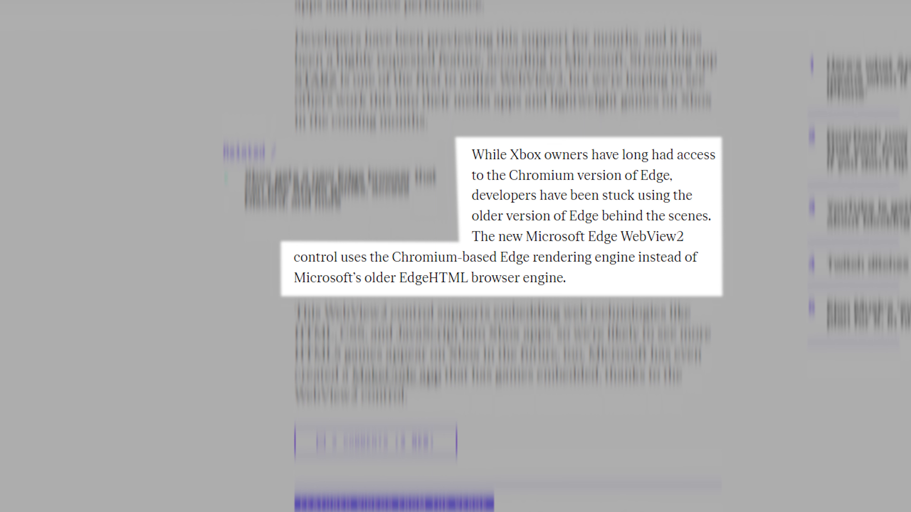
scroll("down", 3)
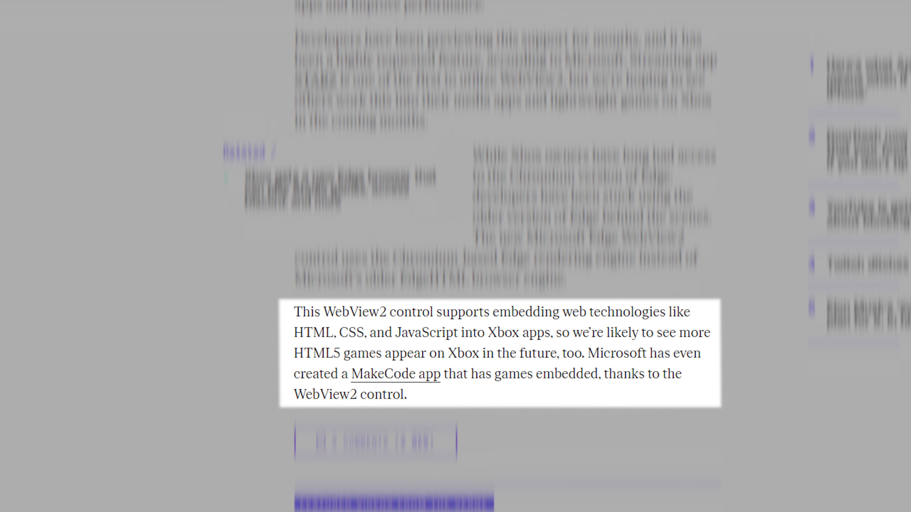